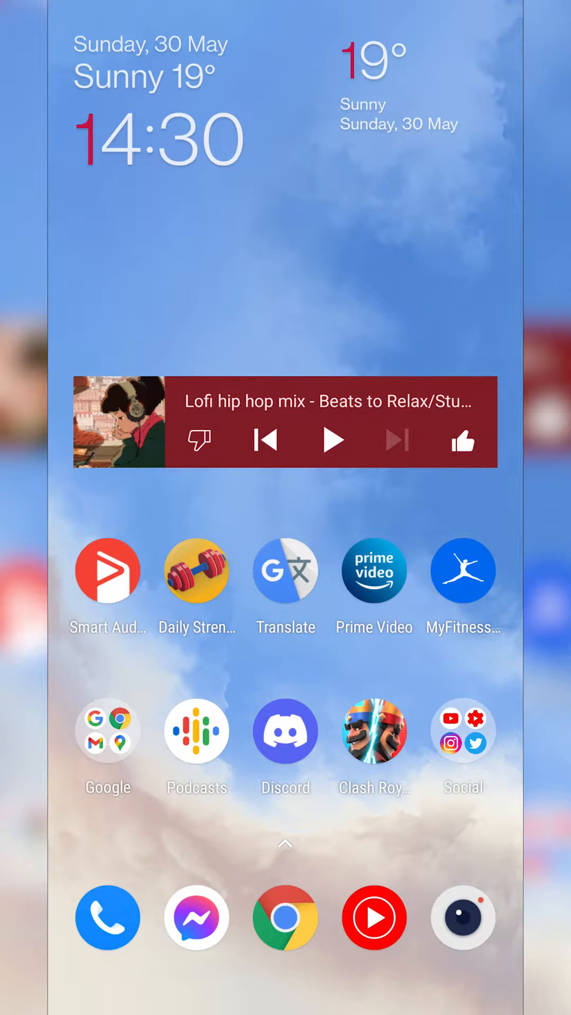
- Launch Discord from the home screen into the #chatbanter channel
click(285, 730)
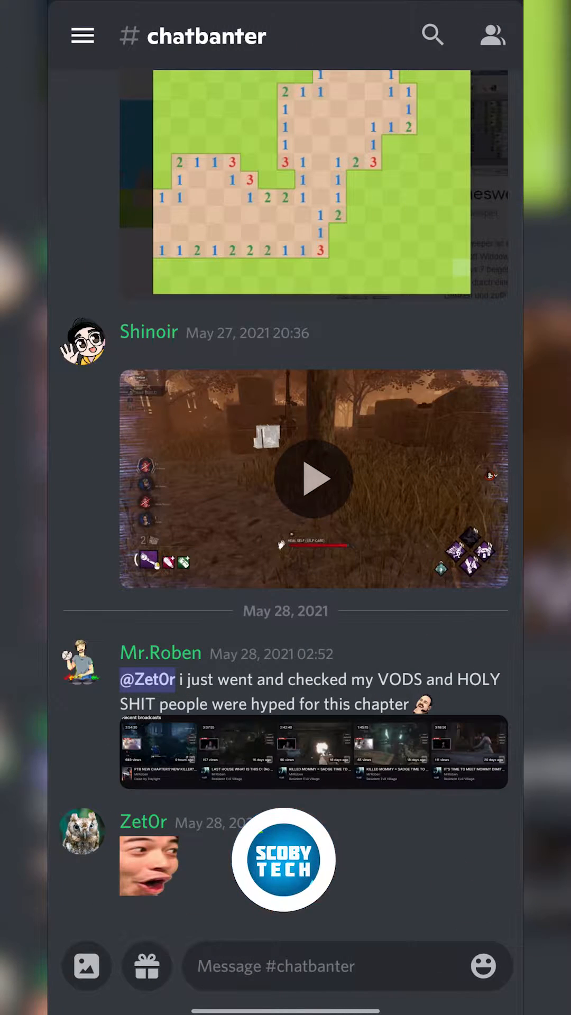
click(283, 860)
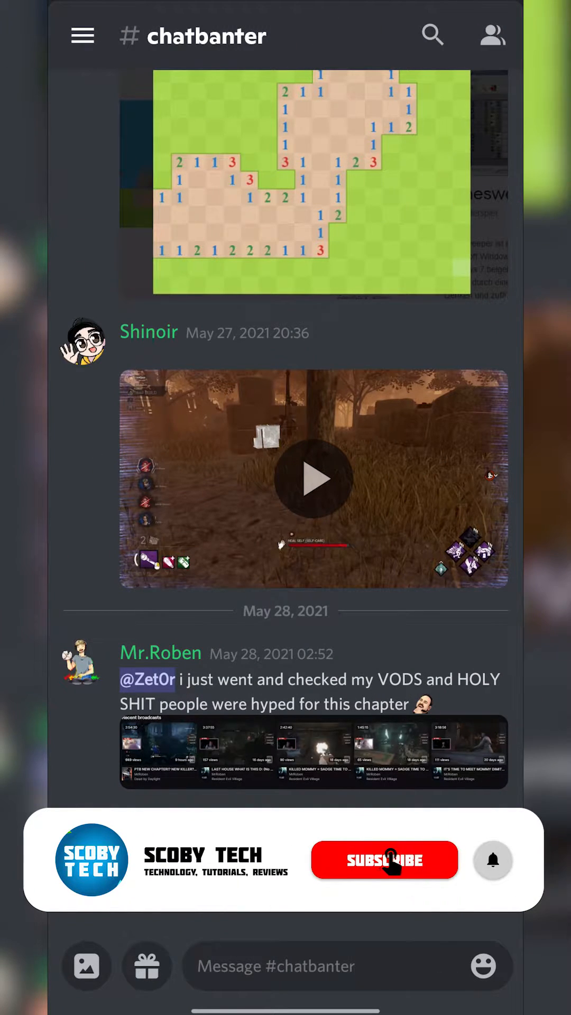
click(493, 859)
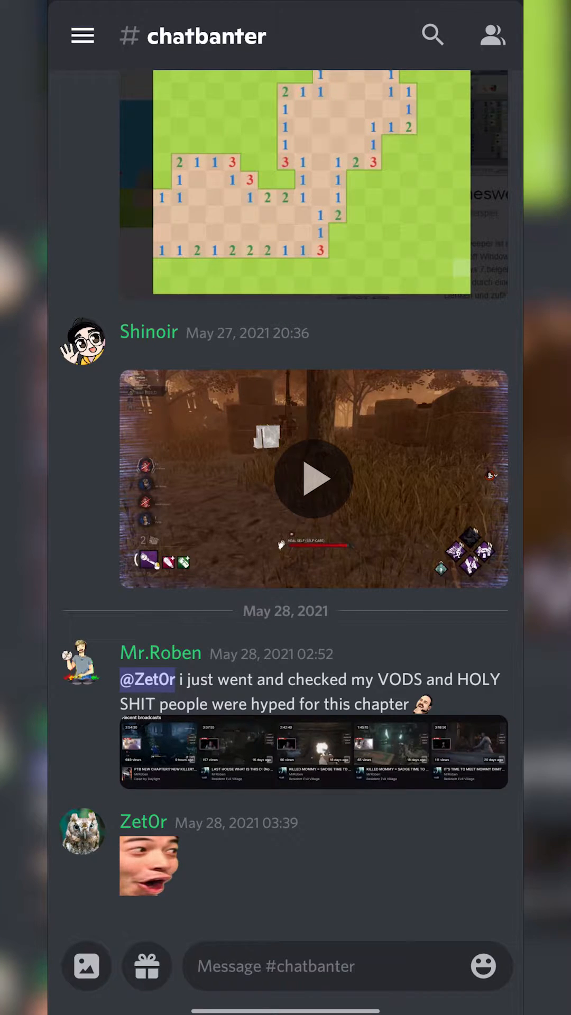
- Reveal The Banter Brigade™ server's channel list from the channel view
click(83, 36)
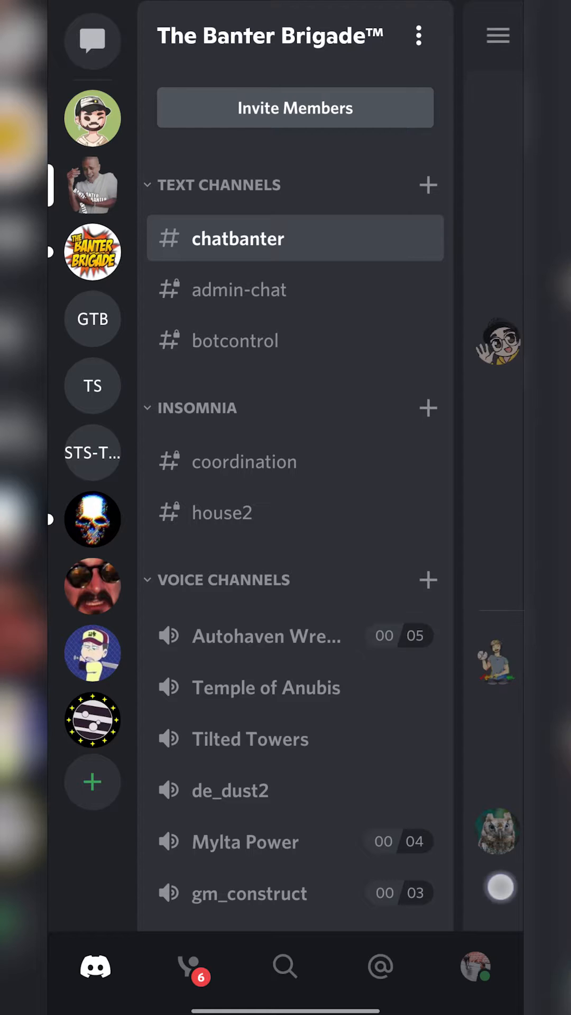
click(238, 238)
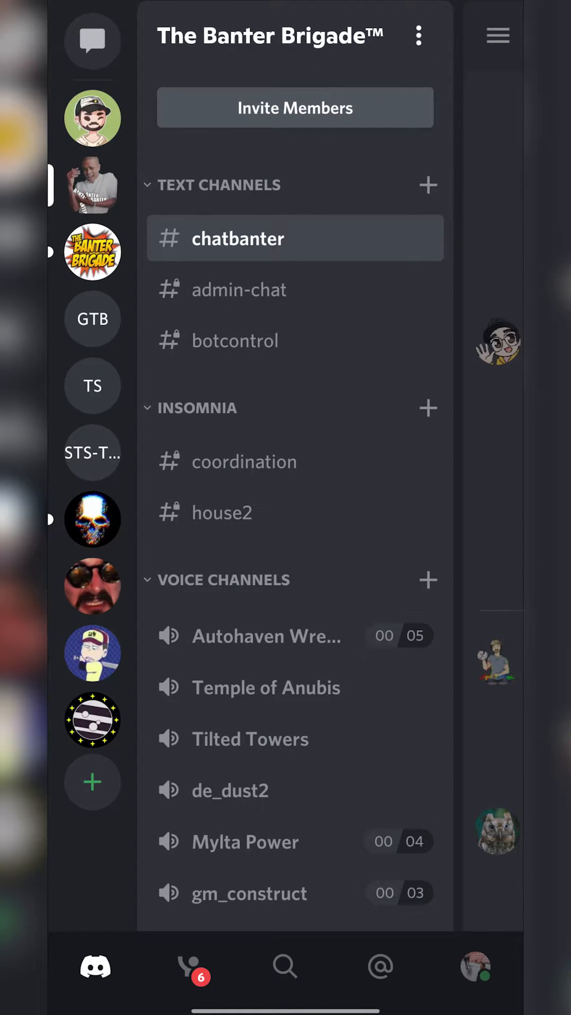
- Open User Settings from the profile avatar in the bottom bar
click(474, 968)
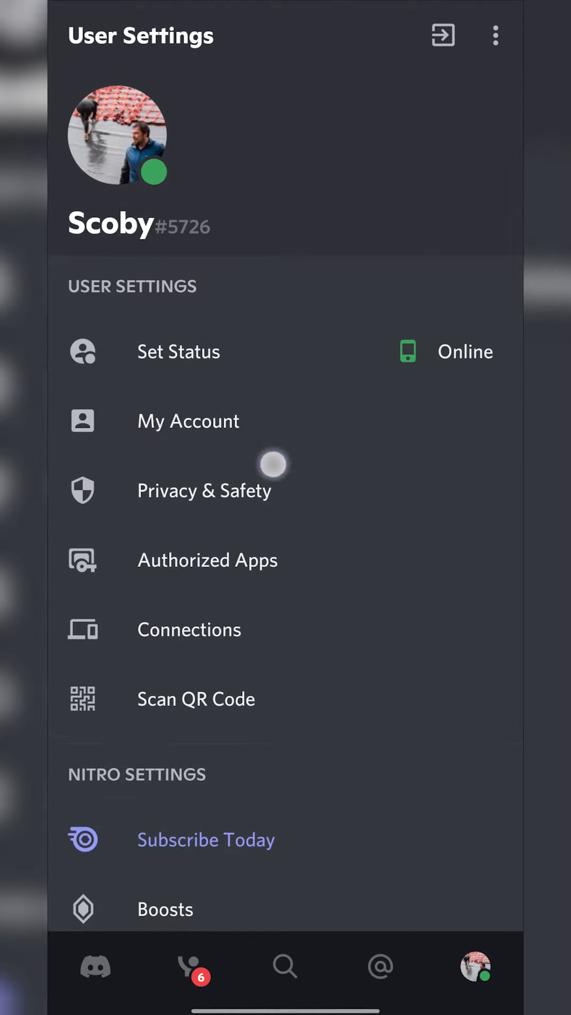
- Open My Account and reach the Edit Email screen with the field ready
click(188, 421)
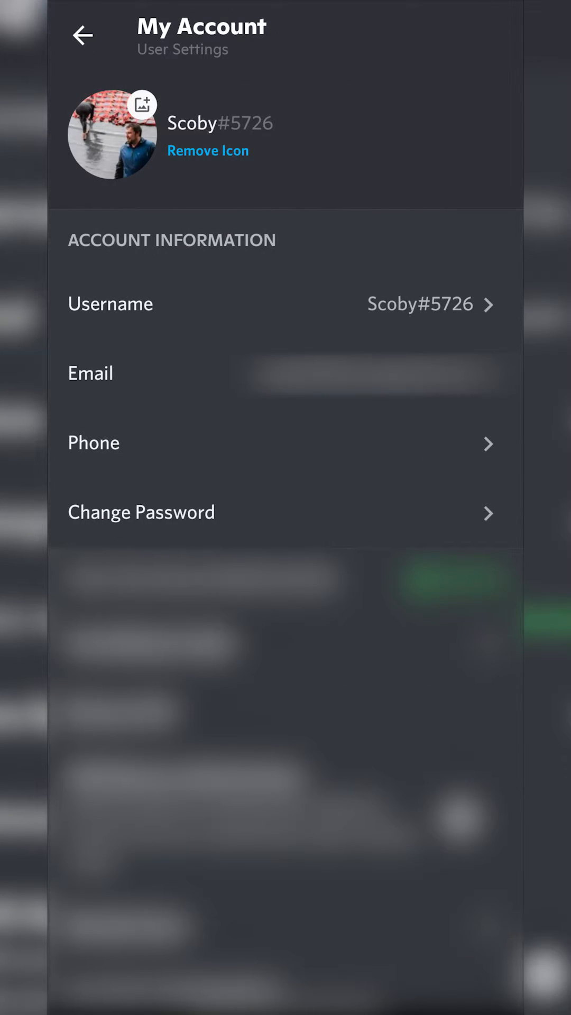
scroll(up, 3)
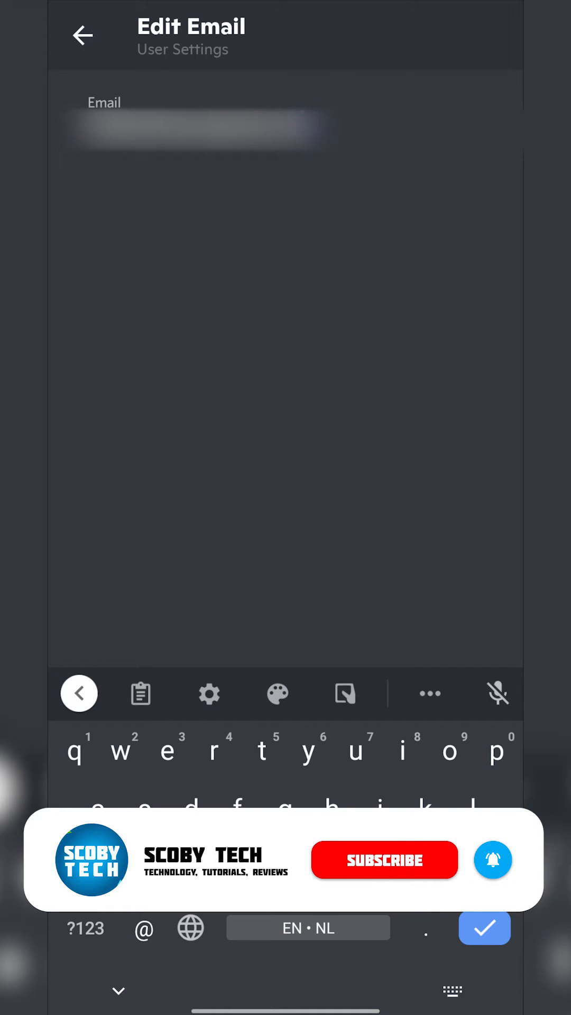
- Save the new email address and return to the My Account page
click(83, 35)
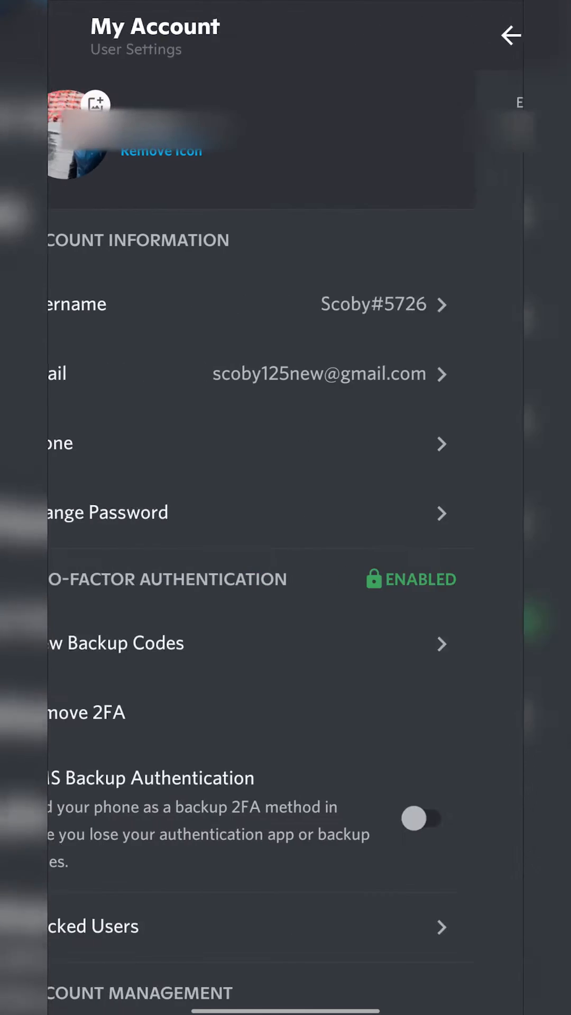